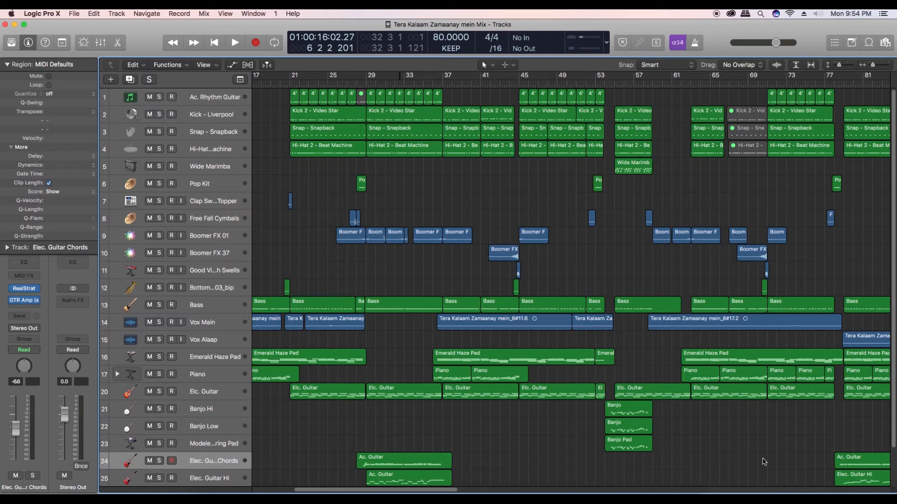
mouse_move(281, 97)
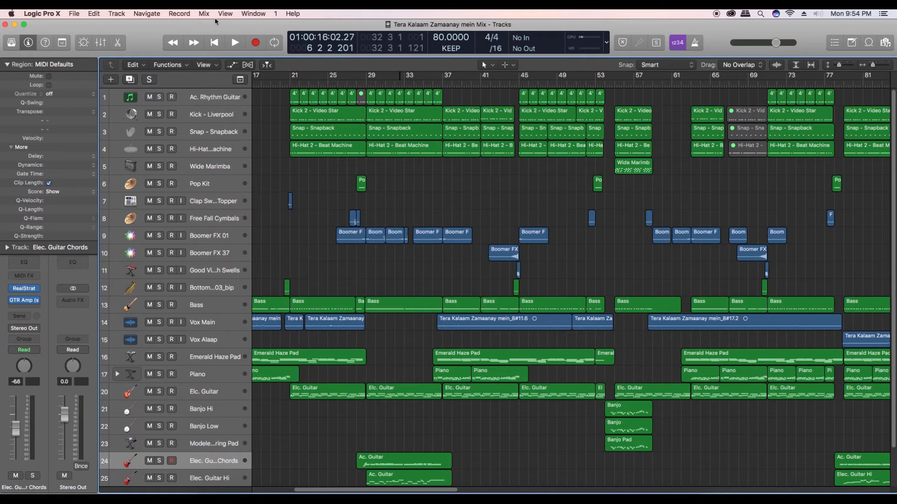
Open the View menu to reach the panel display options
click(225, 13)
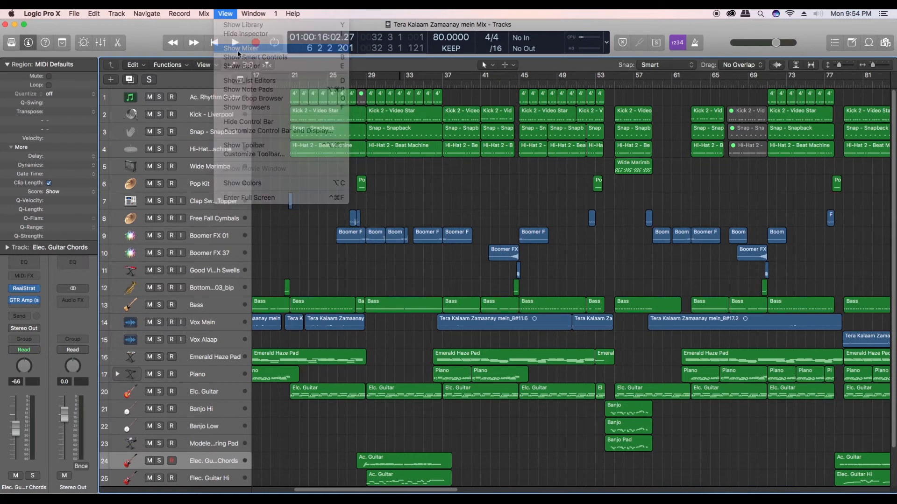
Show the mixer beneath the arrangement from the View menu
click(239, 48)
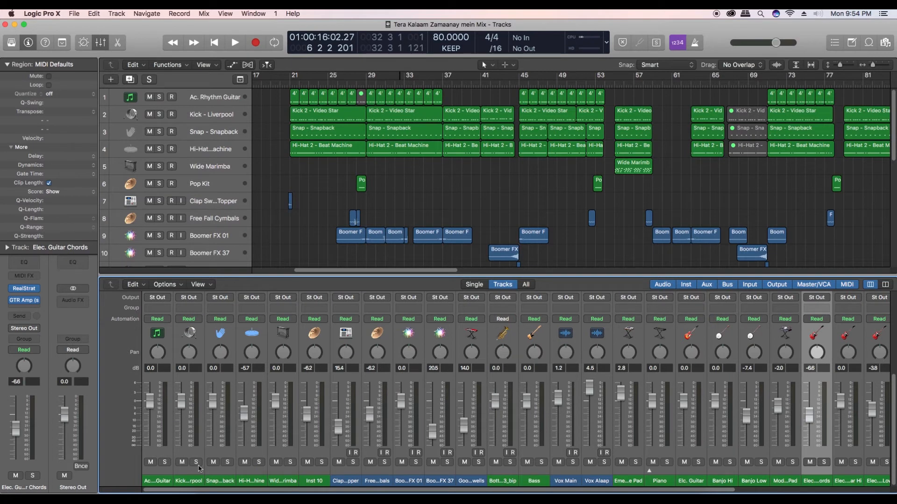
mouse_move(149, 462)
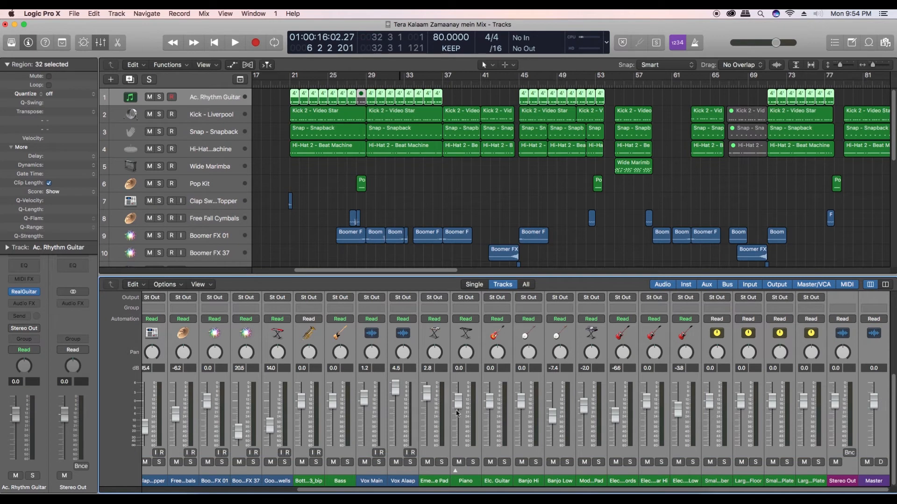
mouse_move(333, 405)
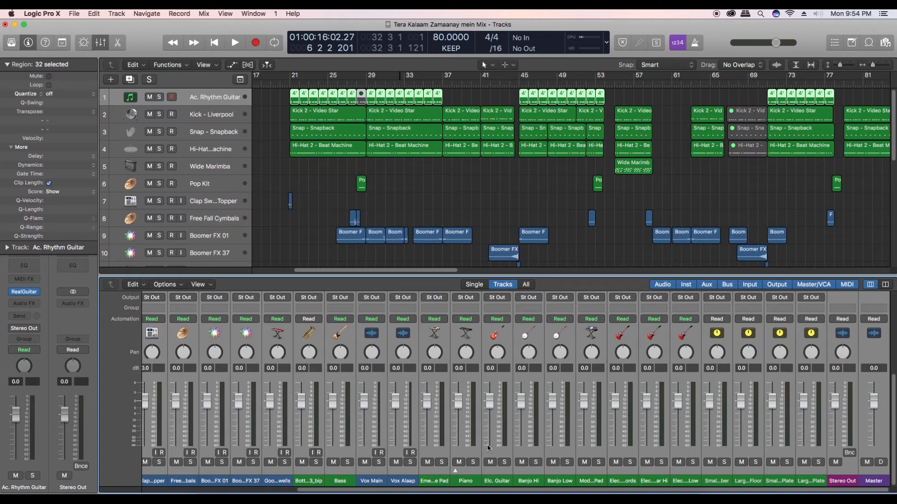
mouse_move(588, 492)
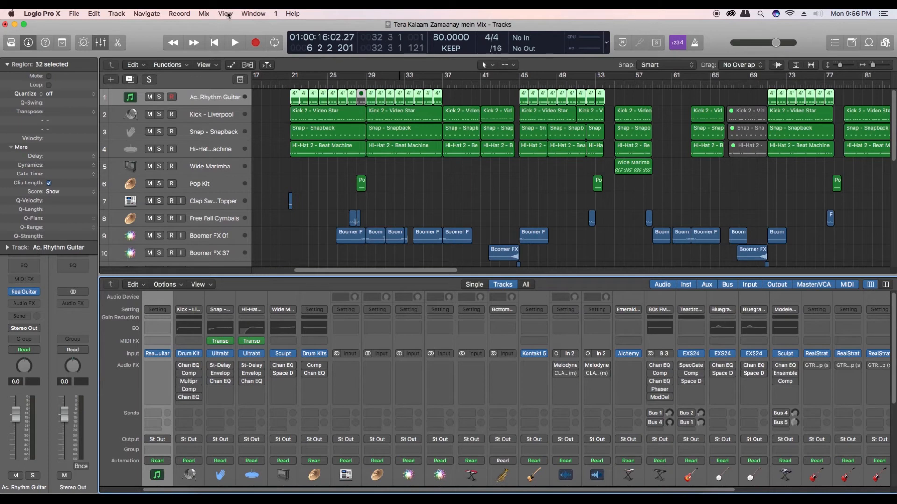
Hide the mixer through View > Hide Mixer
click(225, 13)
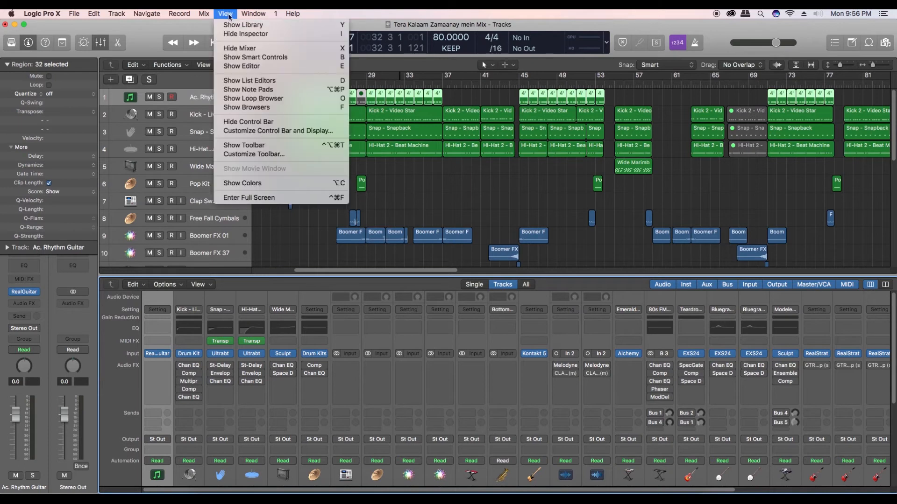
mouse_move(246, 48)
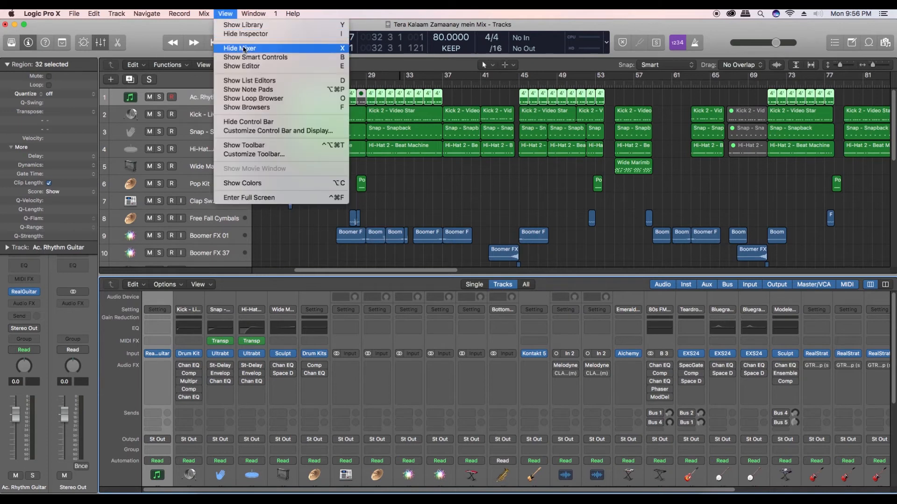
click(240, 48)
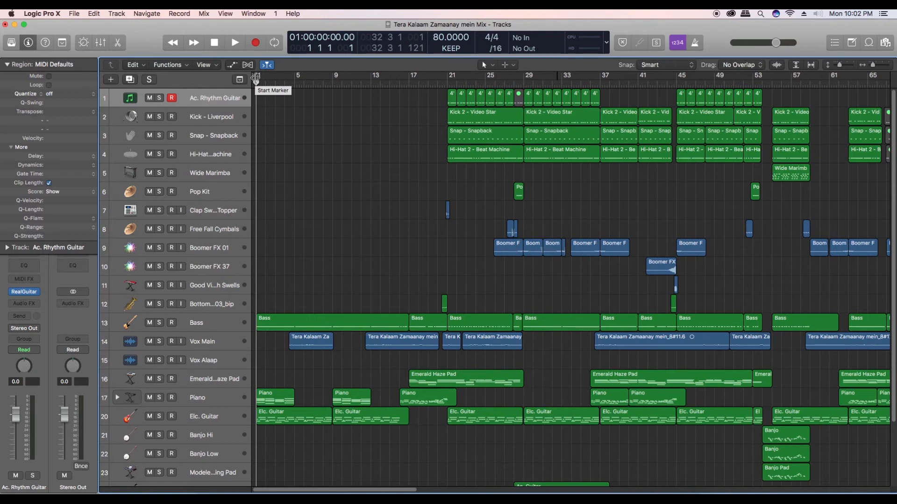
mouse_move(328, 213)
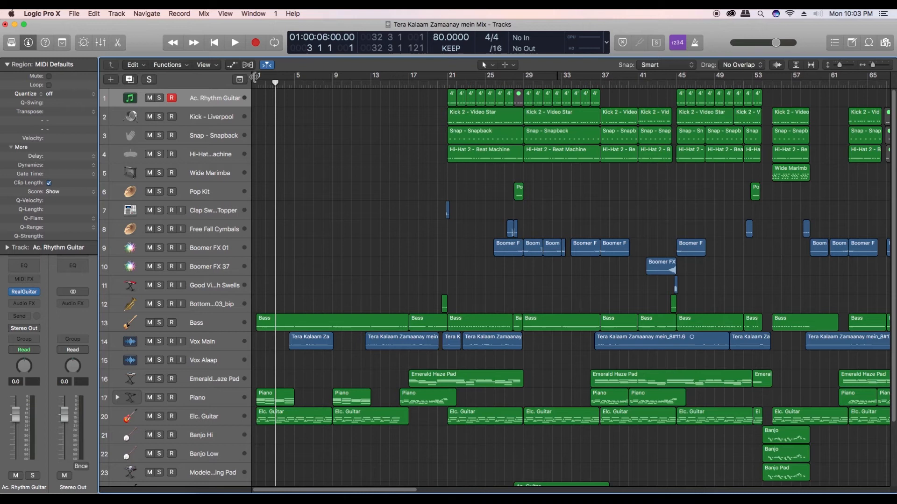
mouse_move(275, 83)
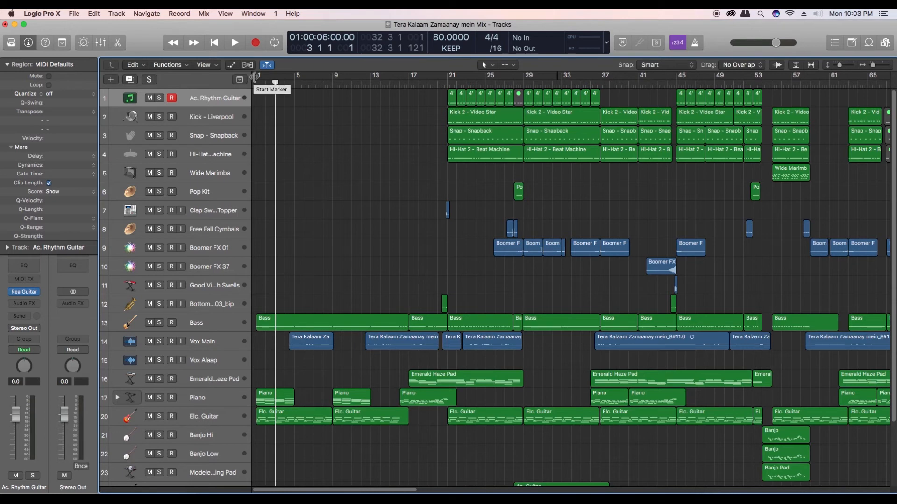
mouse_move(261, 79)
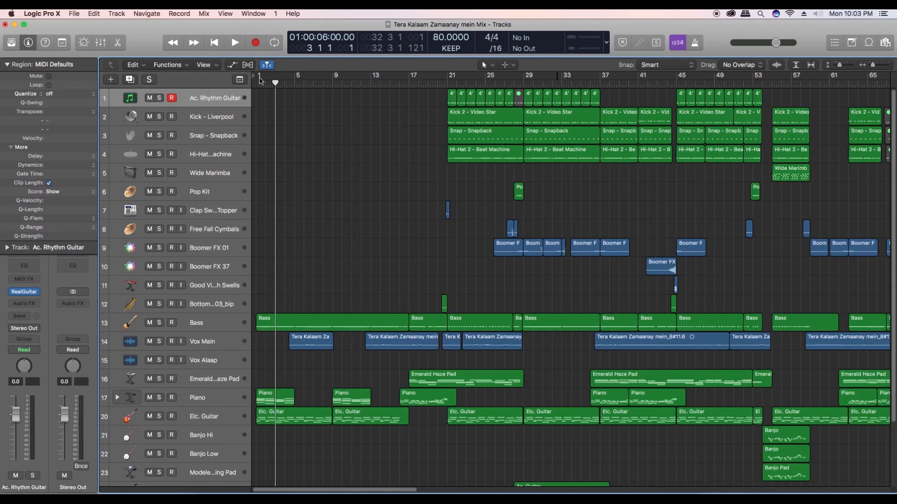
mouse_move(346, 287)
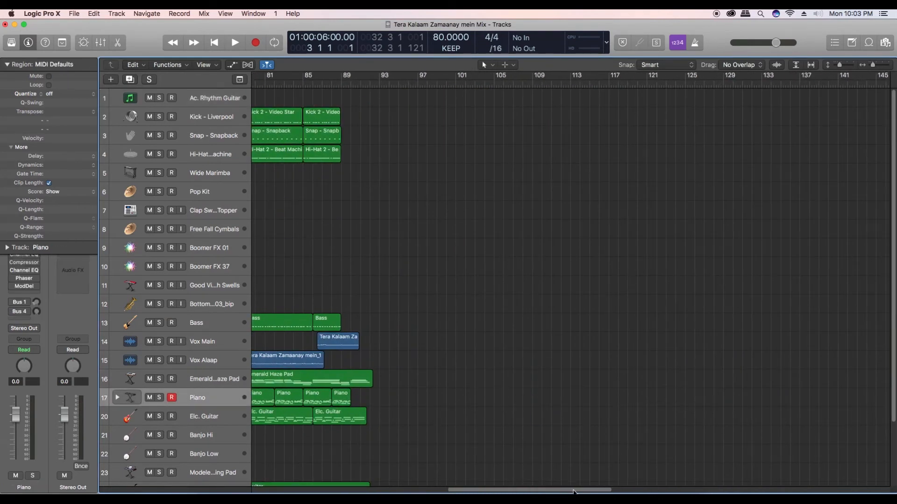
scroll(right, 3)
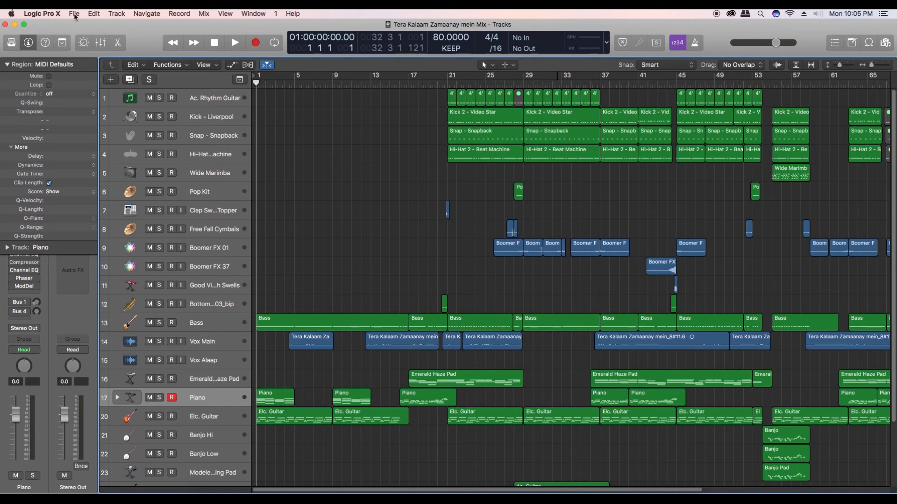
Open the File menu for the project's export commands
click(73, 13)
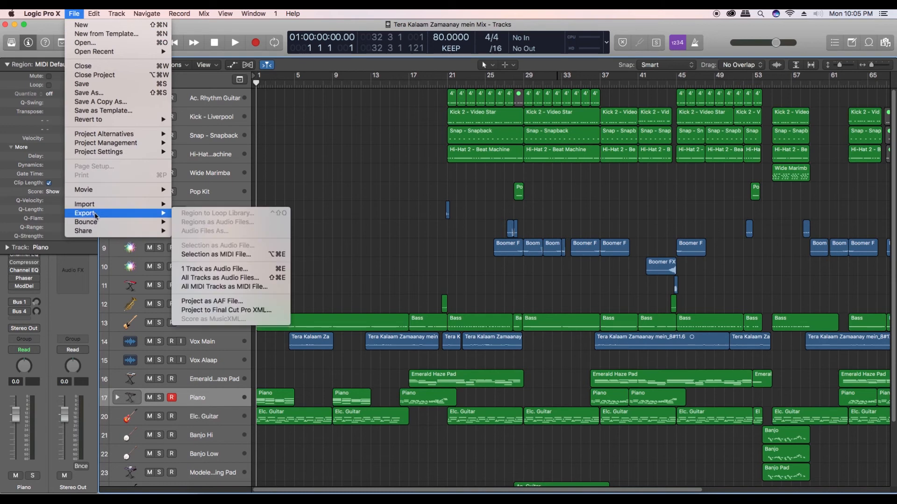
mouse_move(224, 280)
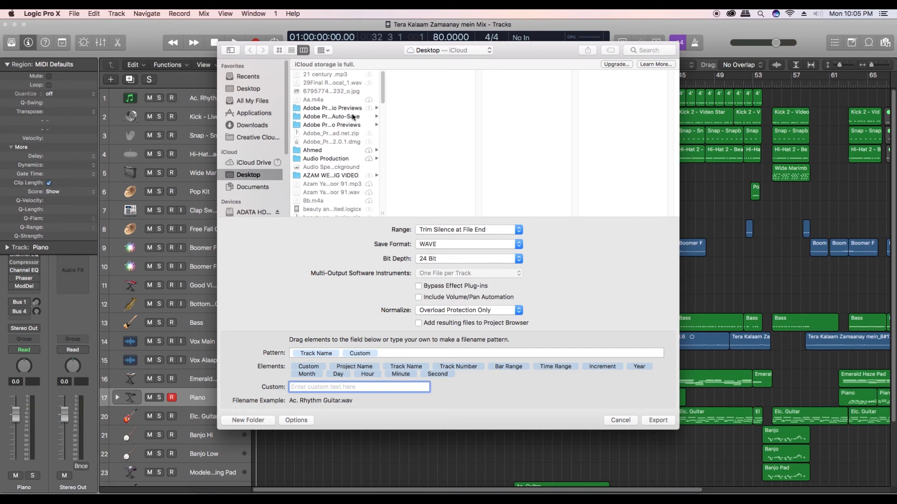
mouse_move(451, 233)
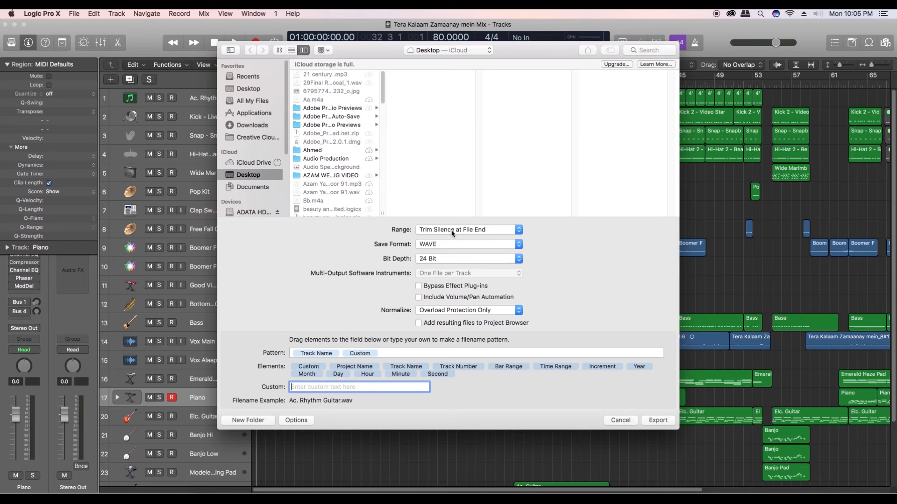
Keep WAVE at 24 Bit with end-silence trimming and normalize with Overload Protection Only
click(466, 229)
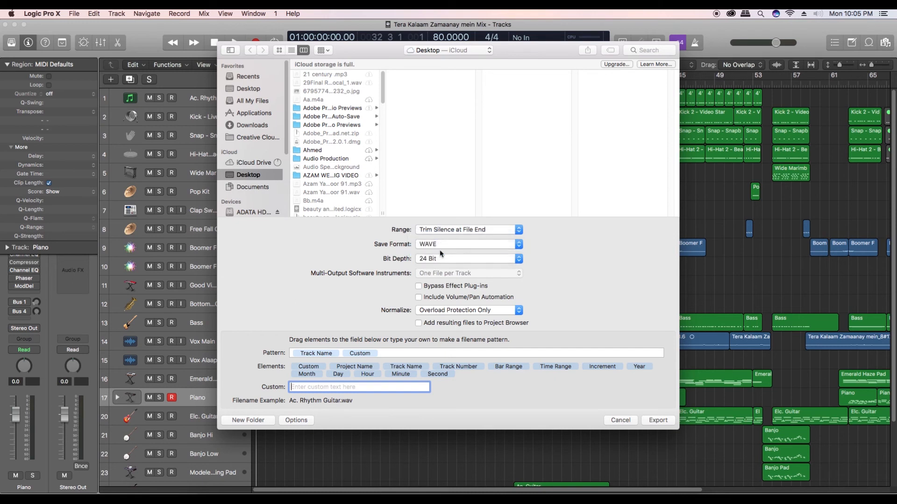
mouse_move(443, 261)
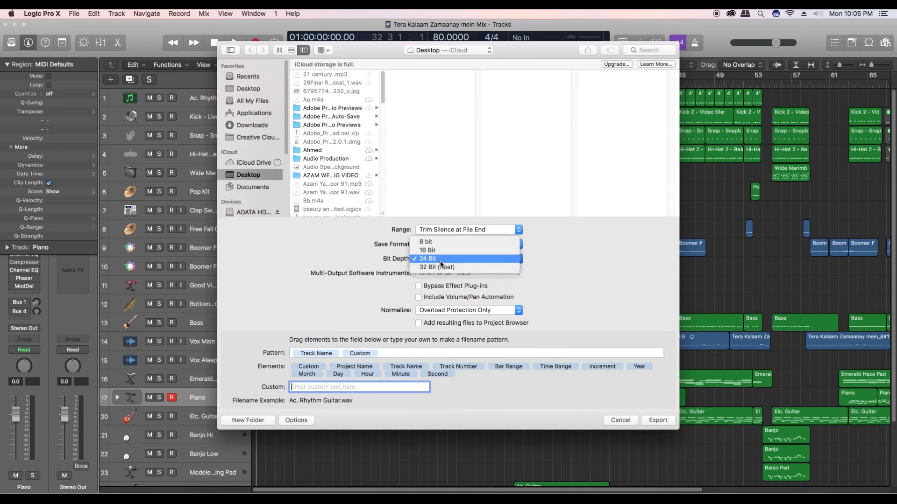
click(427, 258)
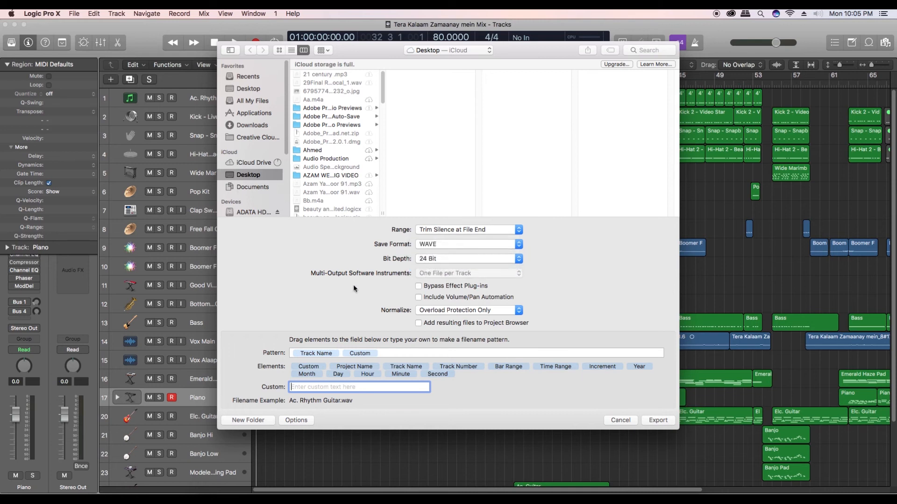
click(466, 310)
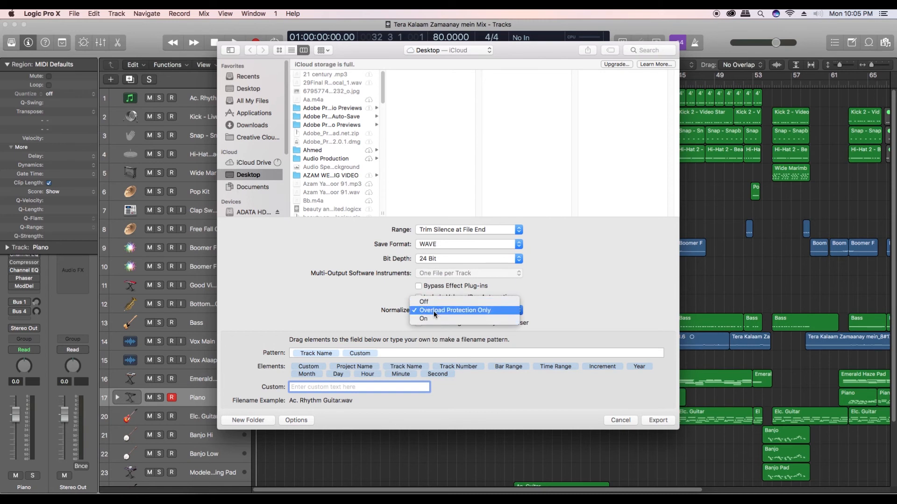
click(456, 310)
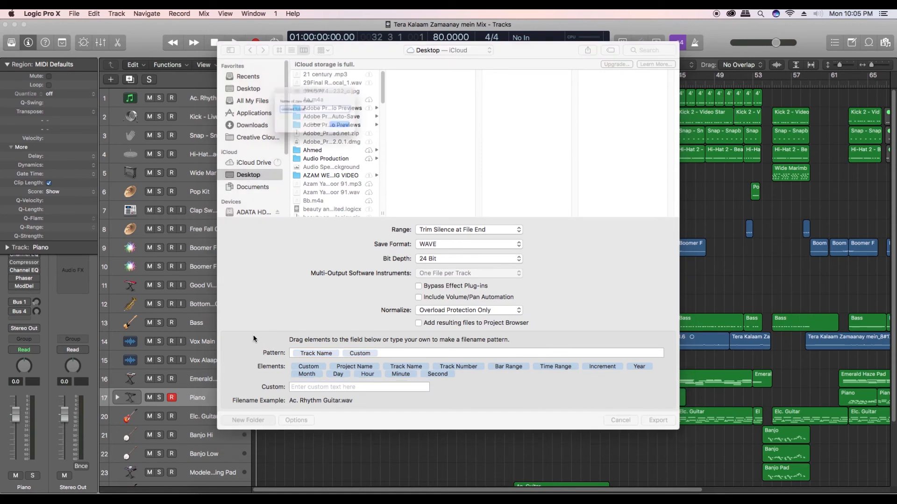
Create a new desktop folder named 'Tutorial' as the export destination
click(248, 420)
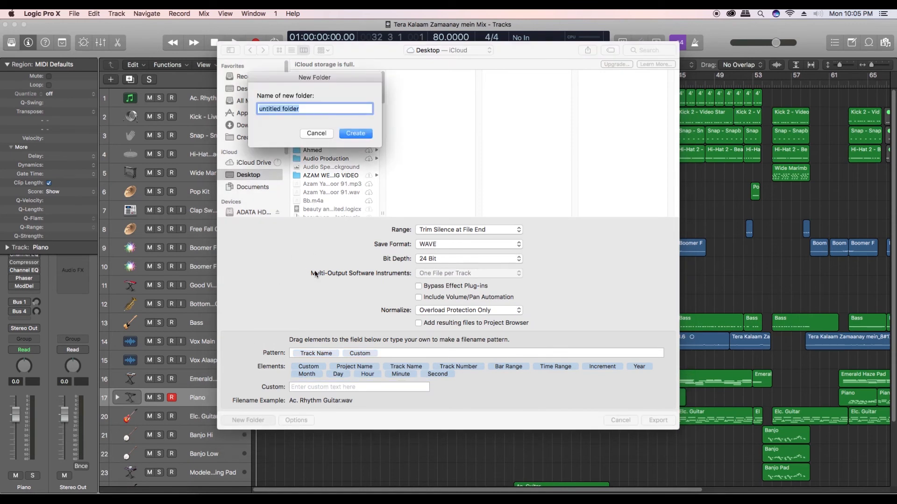
text(Tutorial)
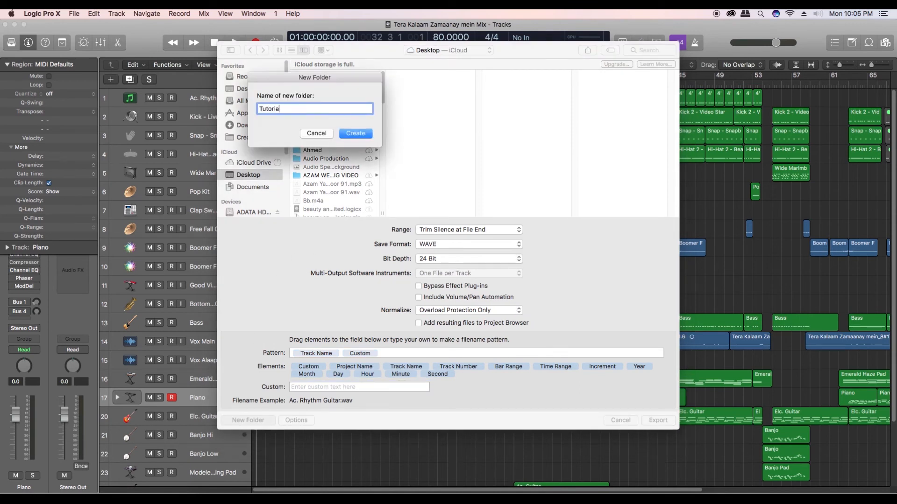
text(l)
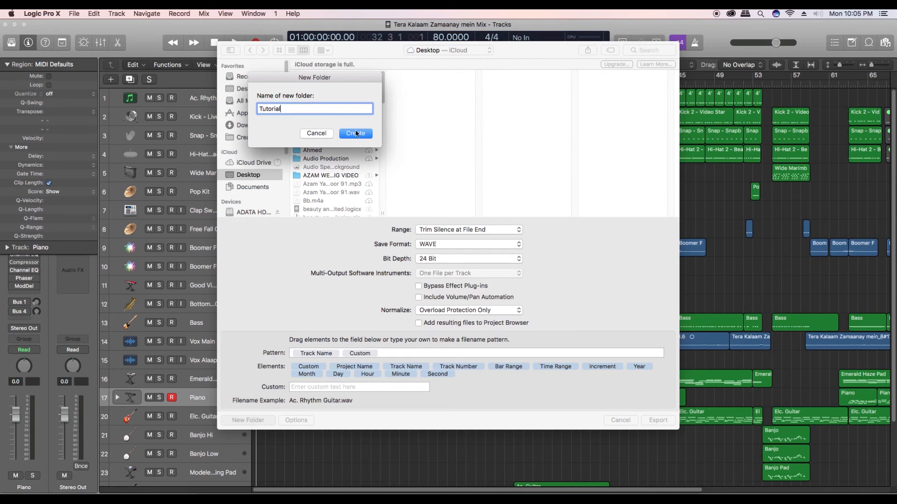
click(355, 133)
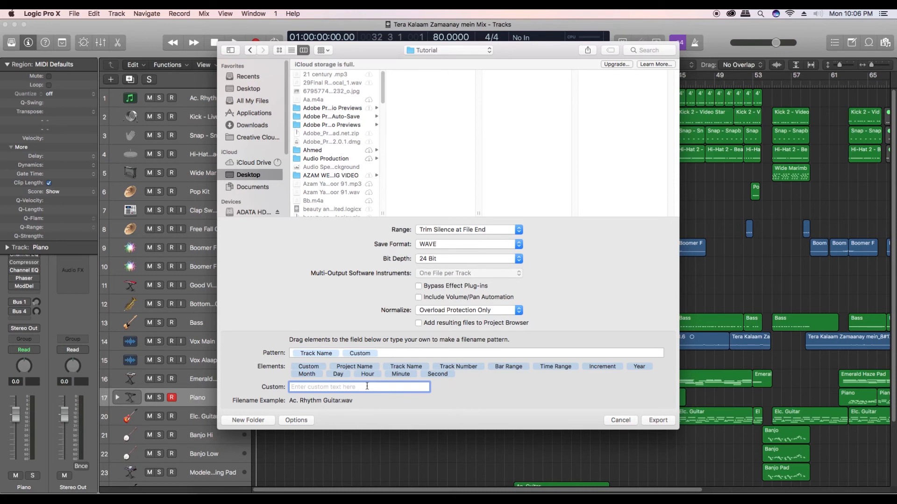
Append 'Youtube' to each file name and export all tracks
text(Youtube)
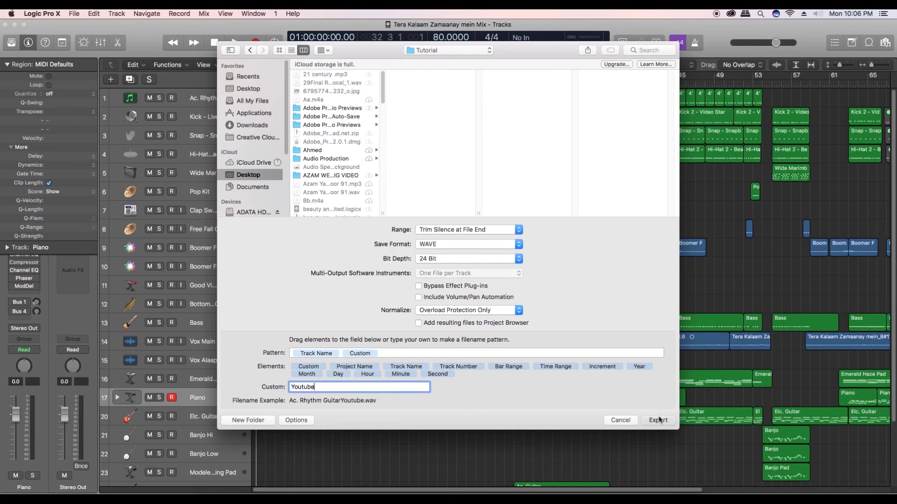
click(657, 420)
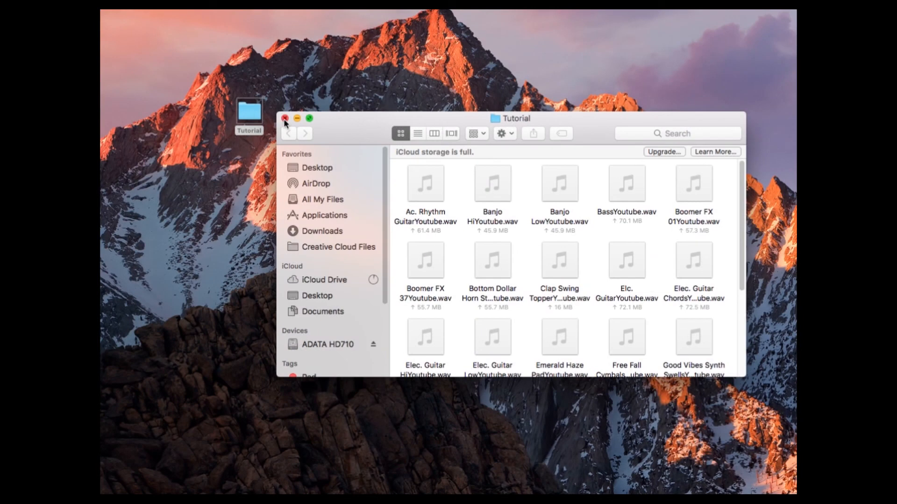
Close the Tutorial Finder window listing the exported stems
click(285, 119)
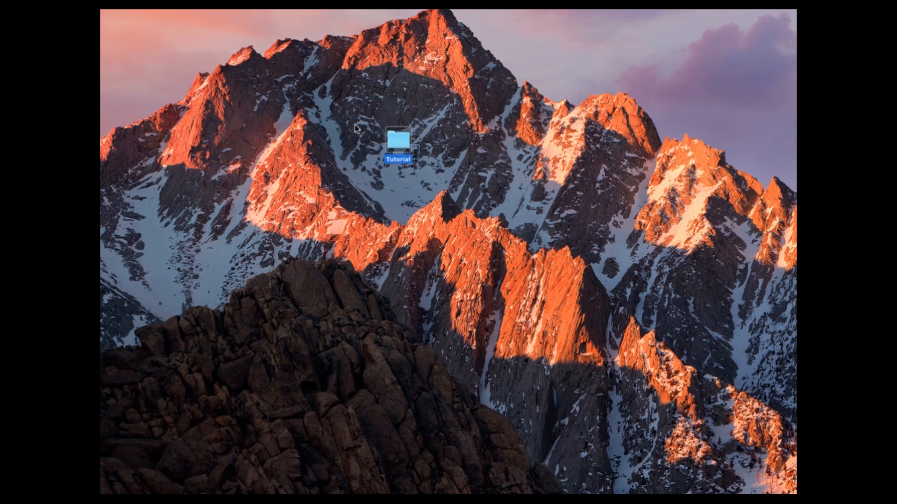
mouse_move(395, 178)
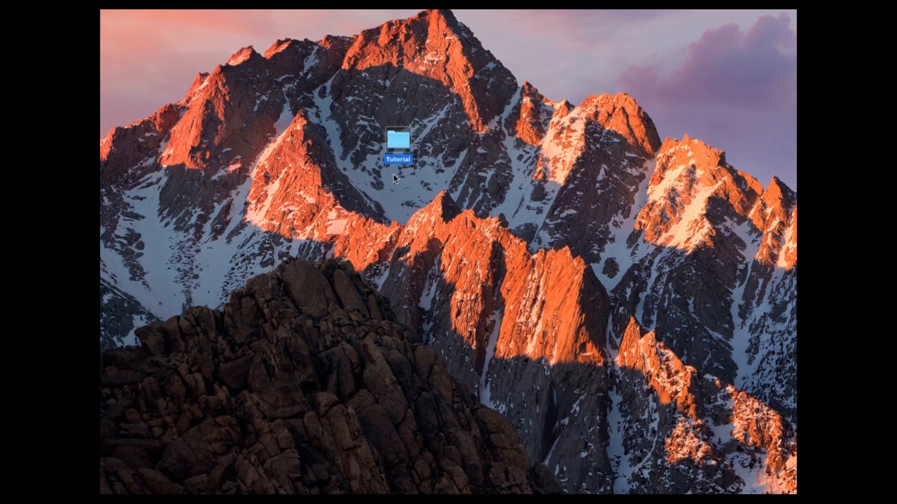
mouse_move(402, 153)
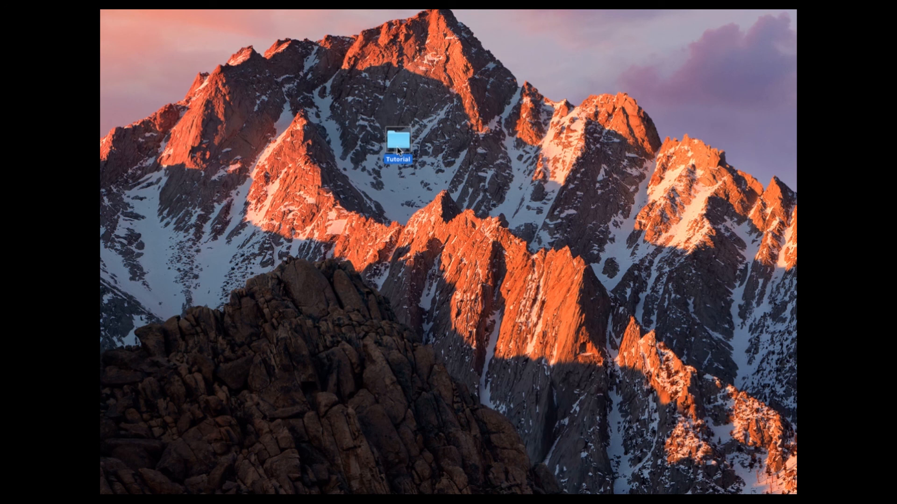
mouse_move(396, 145)
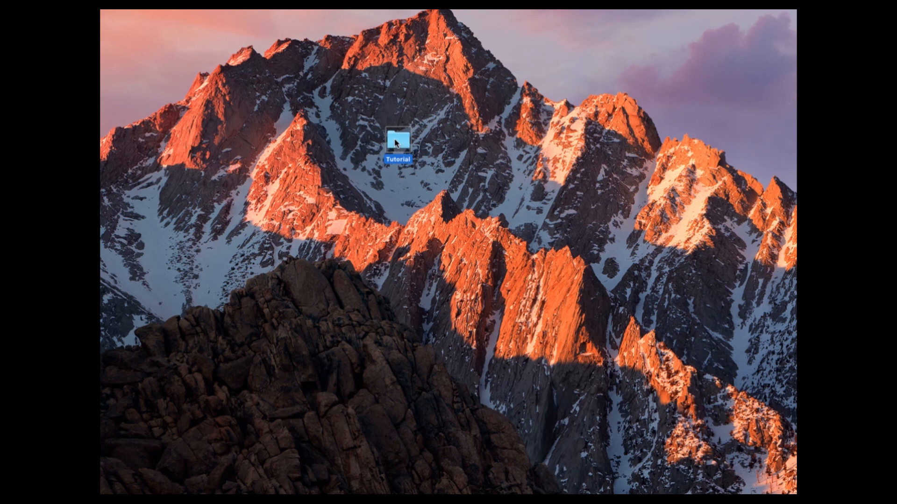
Compress the desktop Tutorial folder into Tutorial.zip via its context menu
right_click(397, 140)
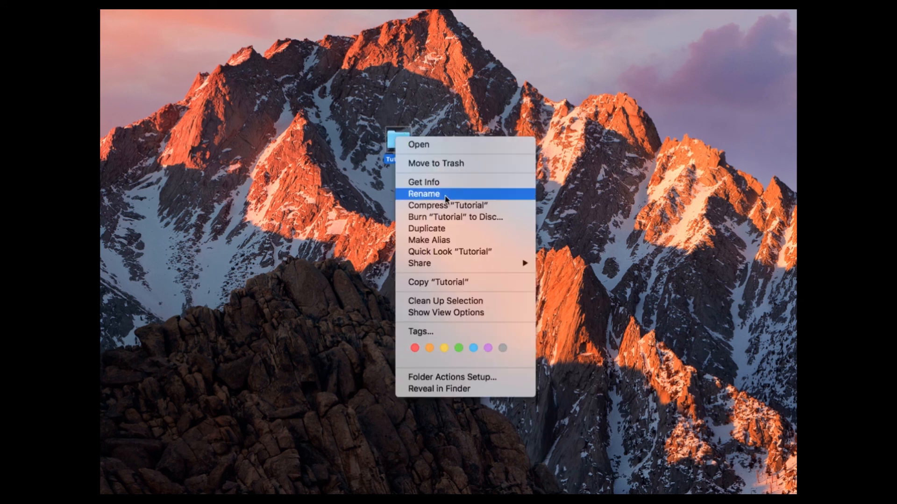
mouse_move(449, 206)
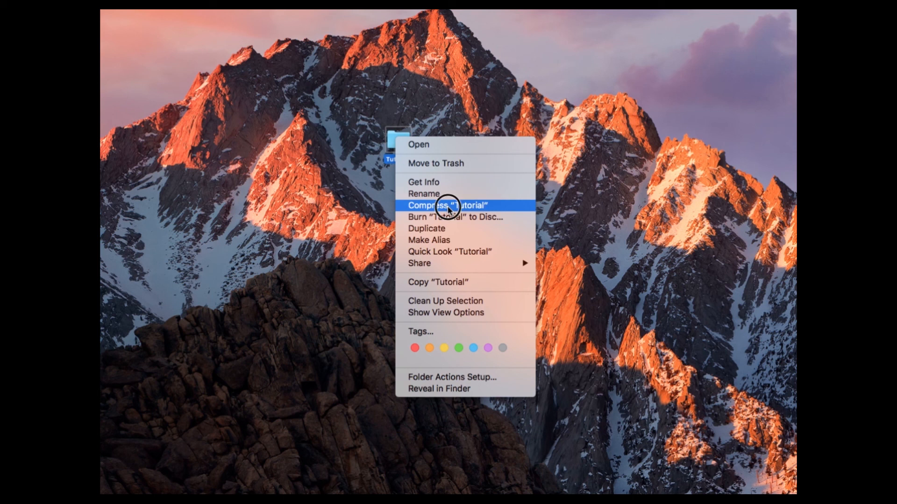
click(450, 205)
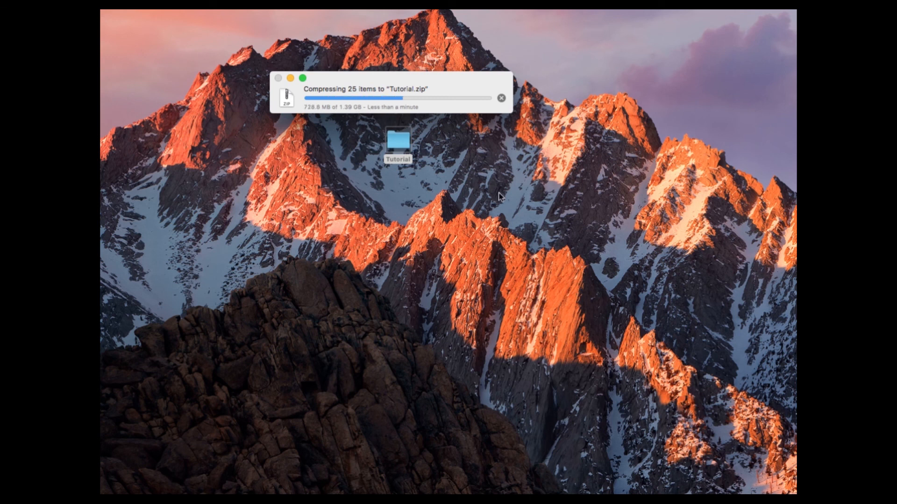
mouse_move(646, 346)
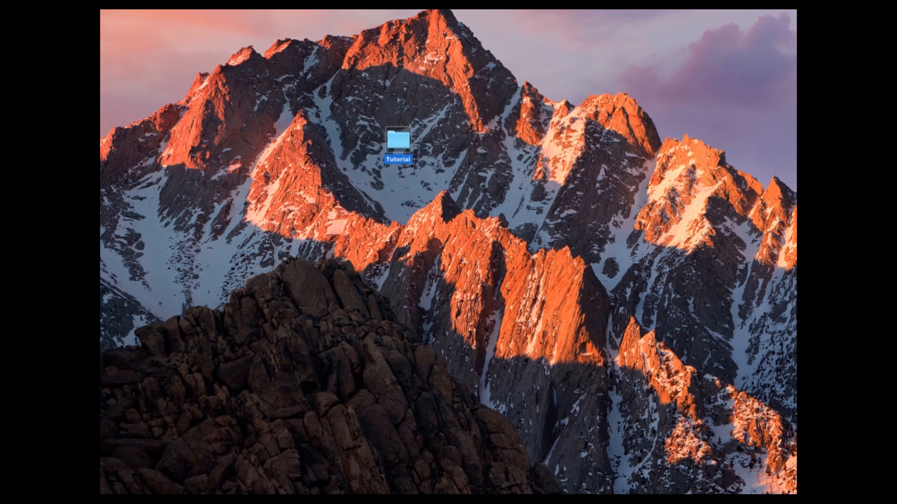
Get Info on Tutorial.zip and select its 321.5 MB size
right_click(491, 110)
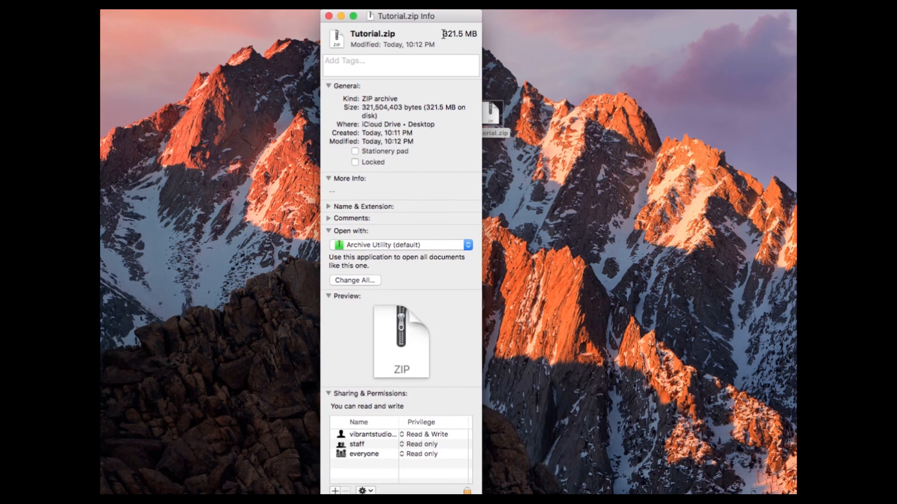
double_click(460, 34)
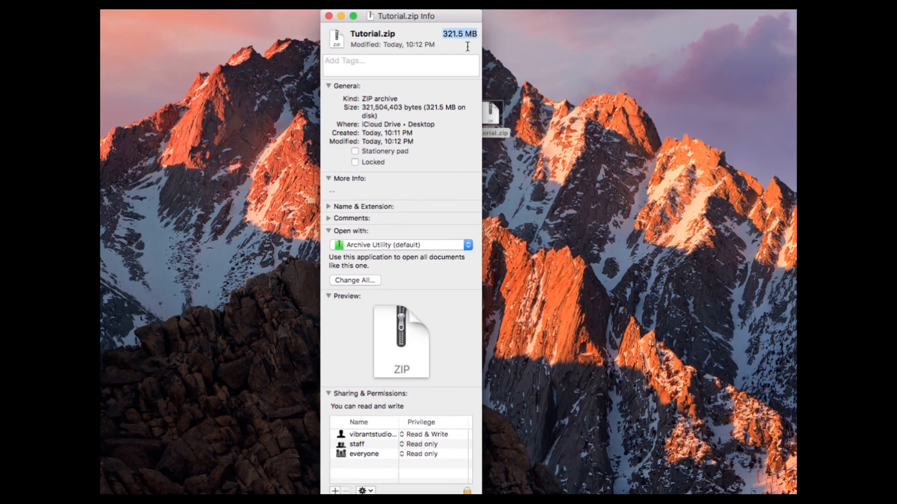